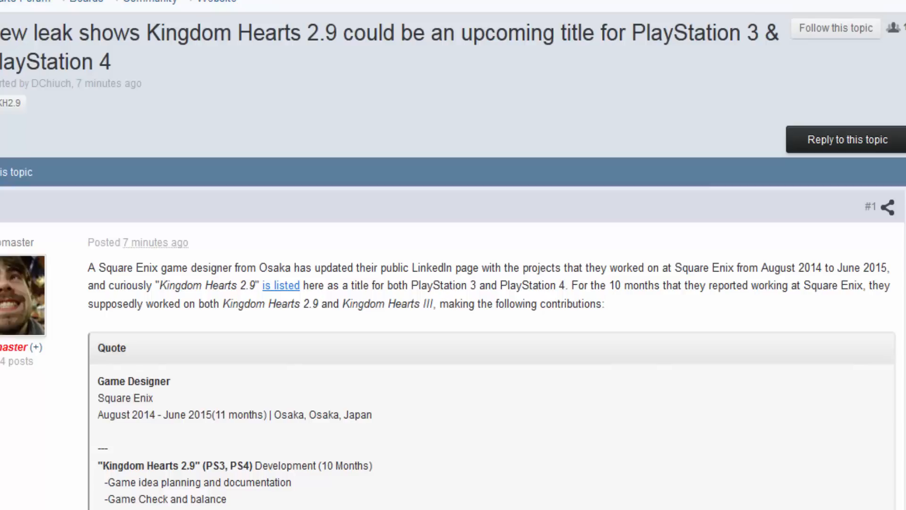
{"action": "scroll", "scroll_direction": "down", "scroll_amount": 3}
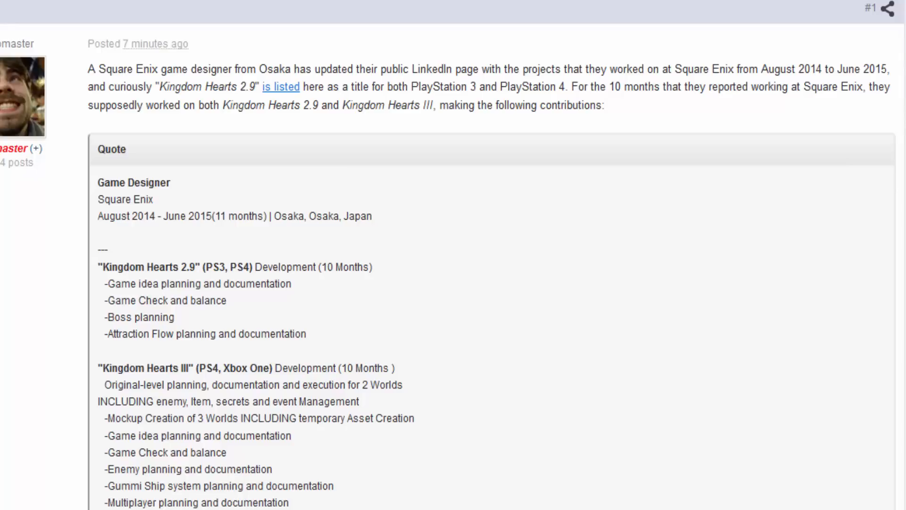
{"action": "scroll", "scroll_direction": "down", "scroll_amount": 3}
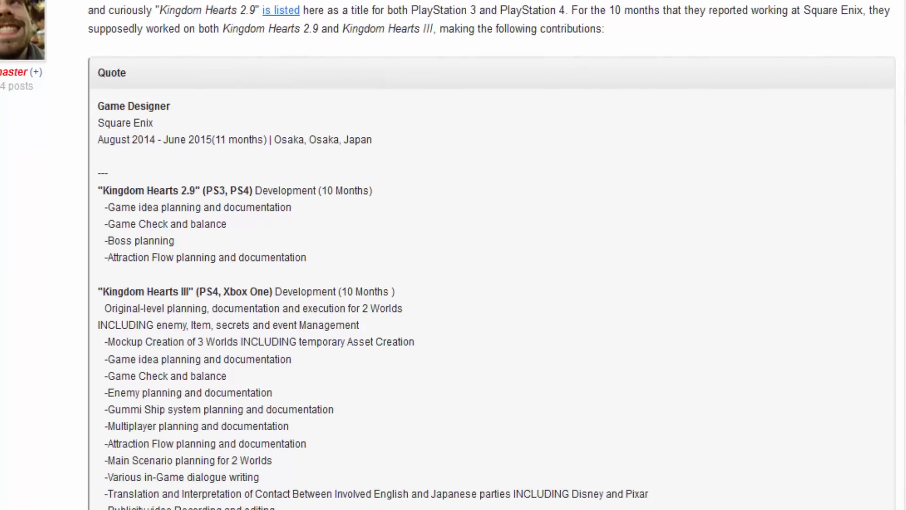
{"action": "scroll", "scroll_direction": "down", "scroll_amount": 3}
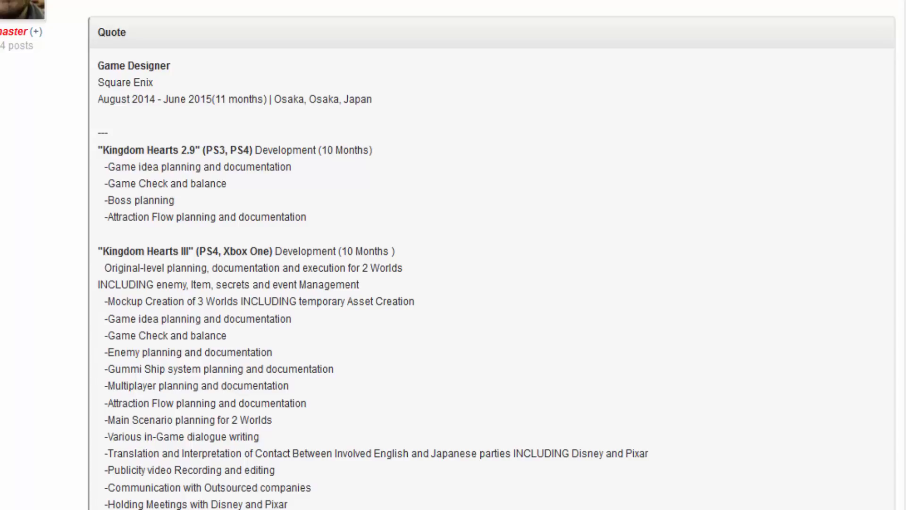
{"action": "scroll", "scroll_direction": "down", "scroll_amount": 3}
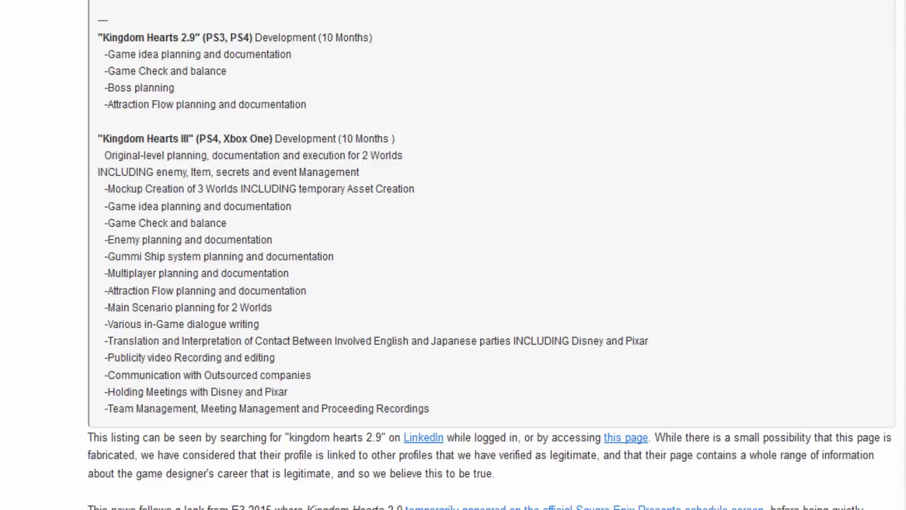
{"action": "mouse_move", "coordinate": [761, 238]}
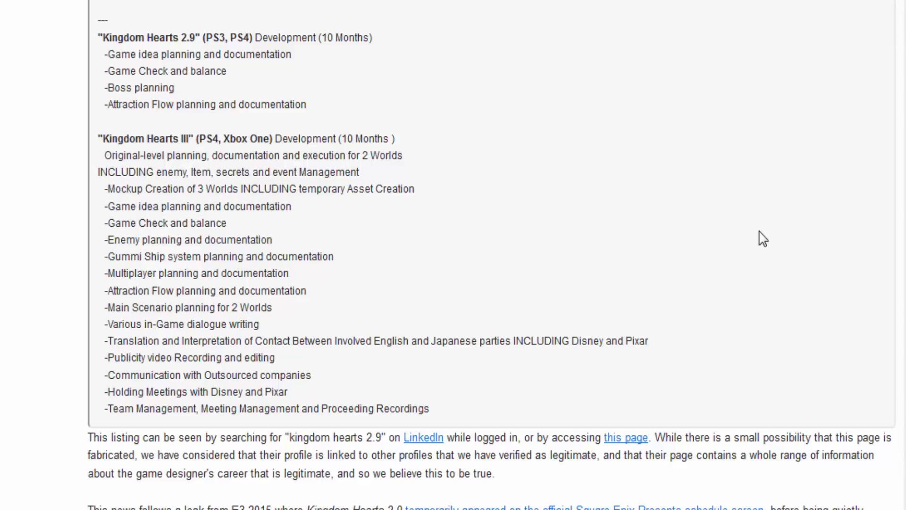
{"action": "mouse_move", "coordinate": [765, 280]}
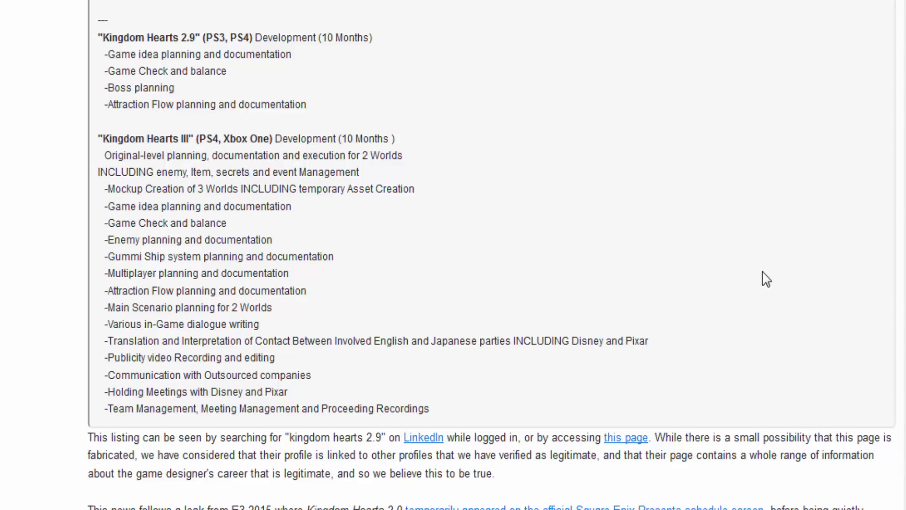
{"action": "mouse_move", "coordinate": [819, 225]}
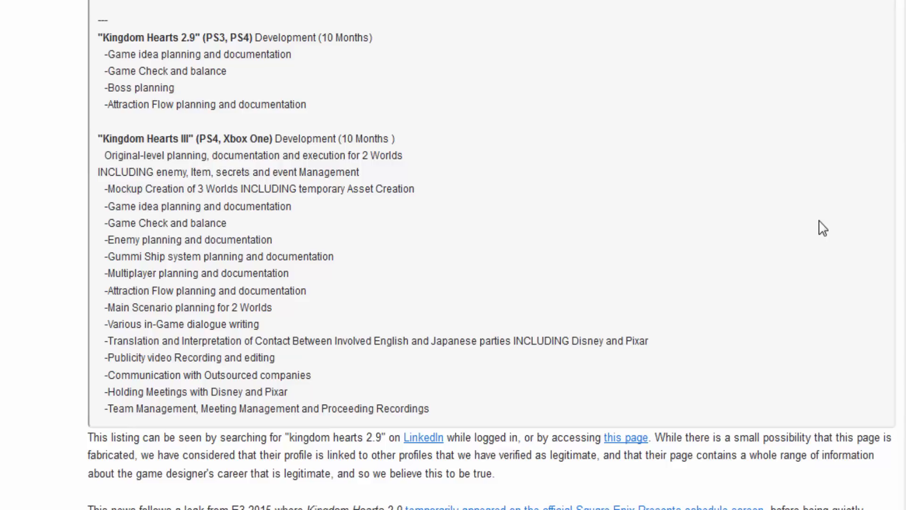
{"action": "scroll", "scroll_direction": "down", "scroll_amount": 3}
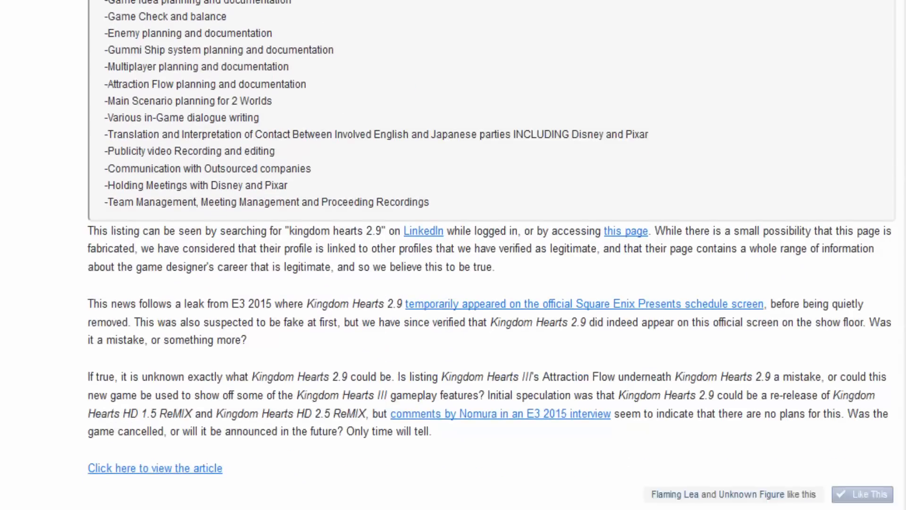
{"action": "scroll", "scroll_direction": "down", "scroll_amount": 3}
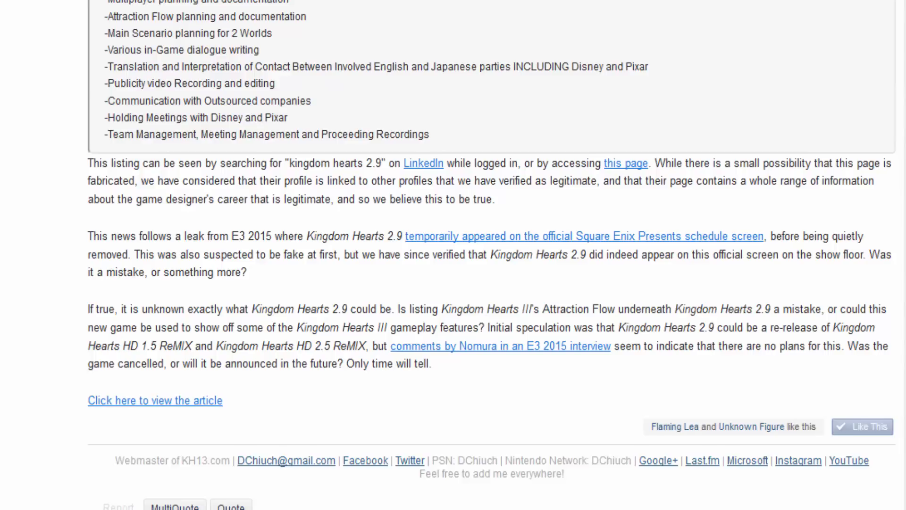
{"action": "scroll", "scroll_direction": "down", "scroll_amount": 3}
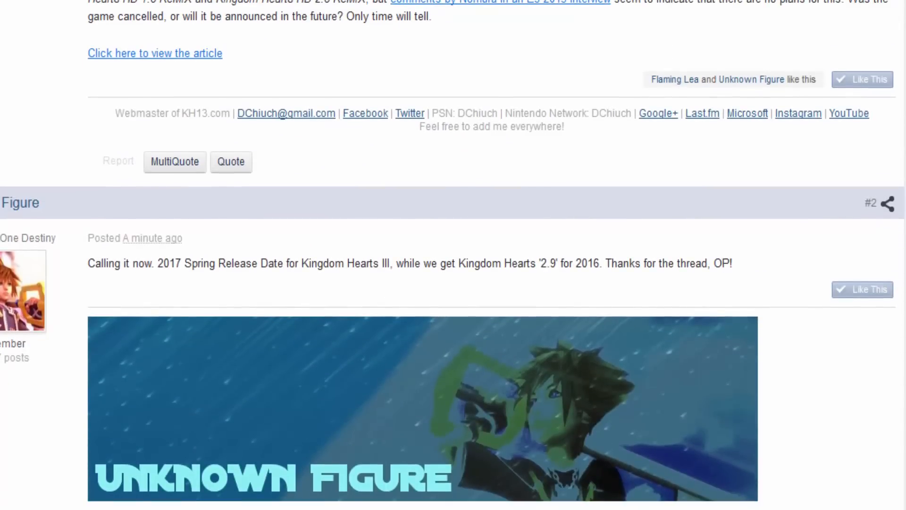
{"action": "scroll", "scroll_direction": "down", "scroll_amount": 3}
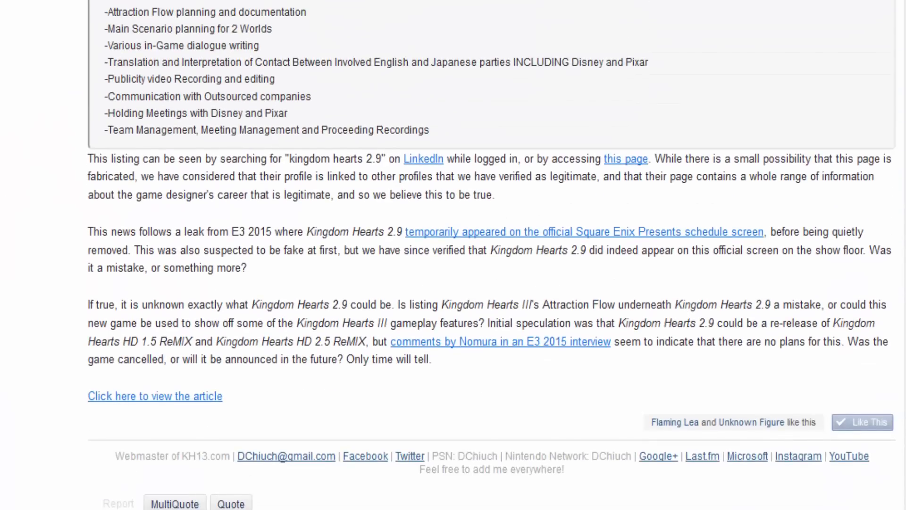
{"action": "scroll", "scroll_direction": "up", "scroll_amount": 3}
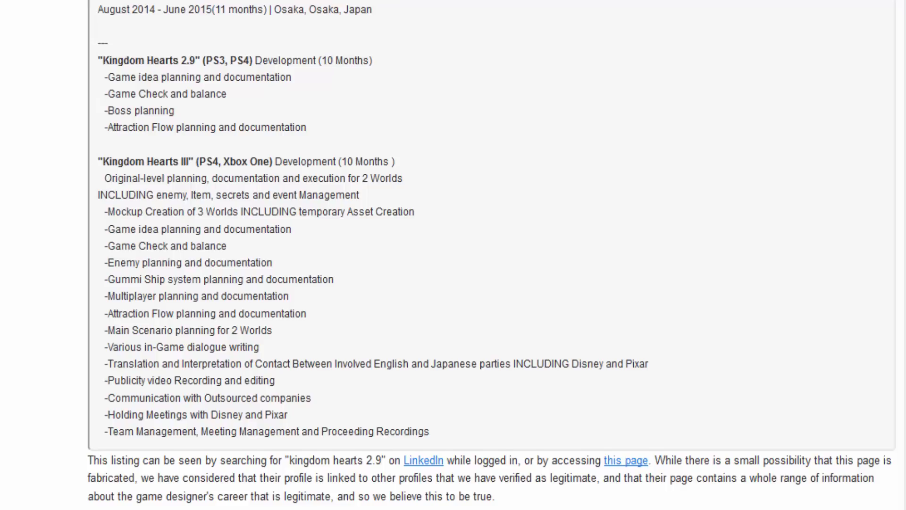
{"action": "scroll", "scroll_direction": "up", "scroll_amount": 3}
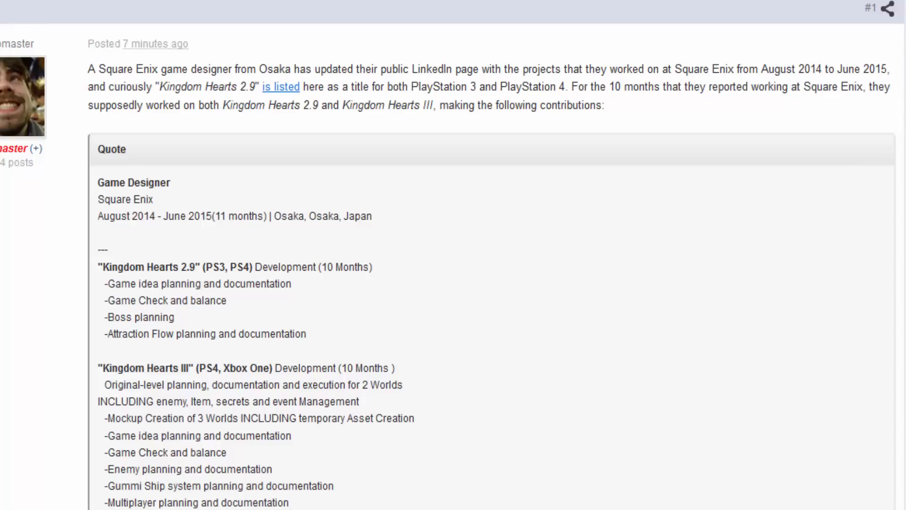
{"action": "scroll", "scroll_direction": "down", "scroll_amount": 3}
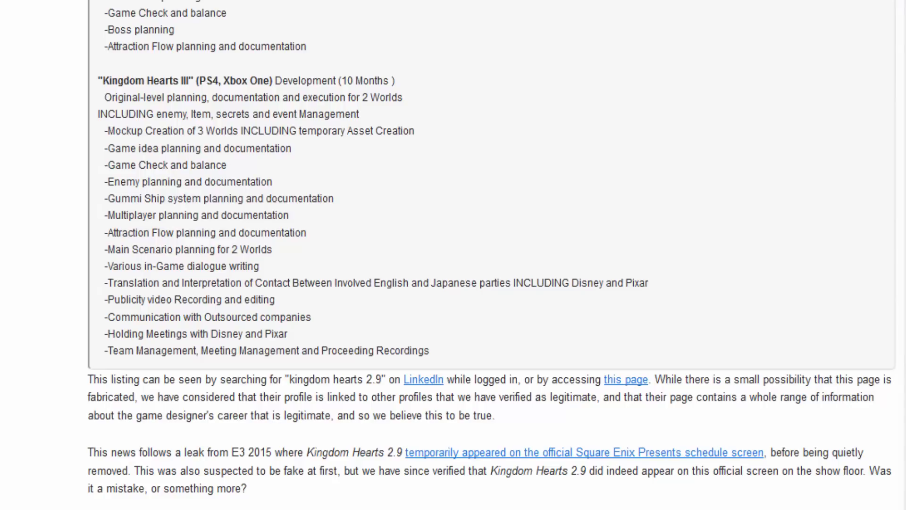
{"action": "scroll", "scroll_direction": "up", "scroll_amount": 3}
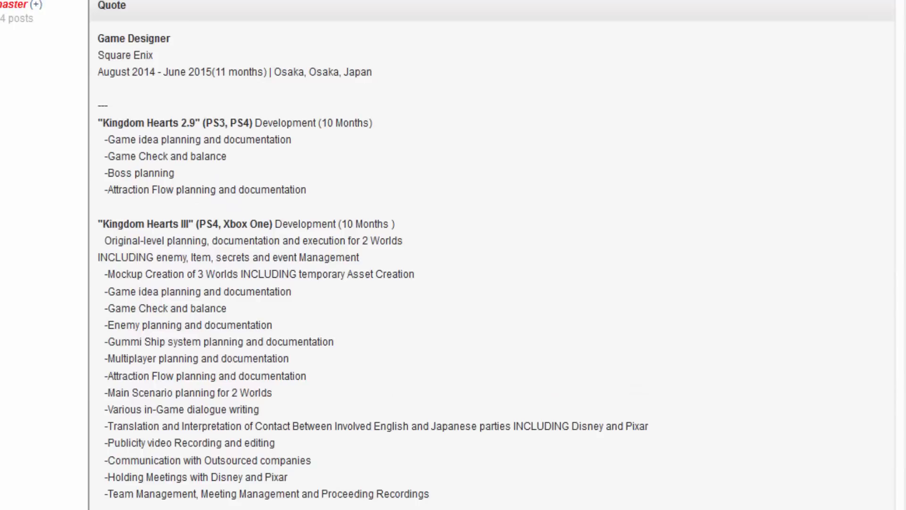